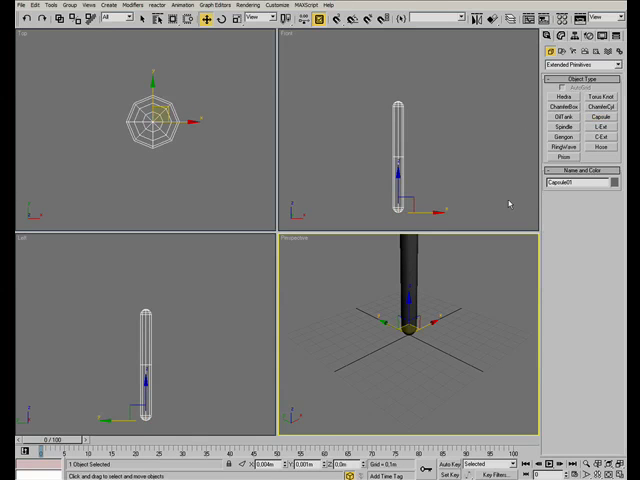
Open the capsule's parameters in the Modify panel to adjust Sides and Smooth
click(556, 51)
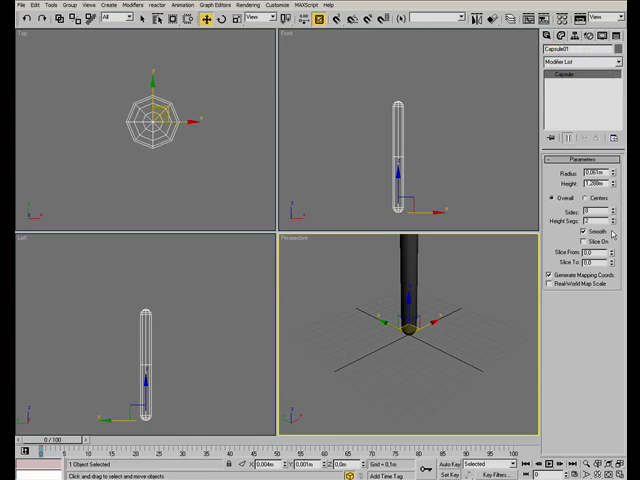
mouse_move(604, 227)
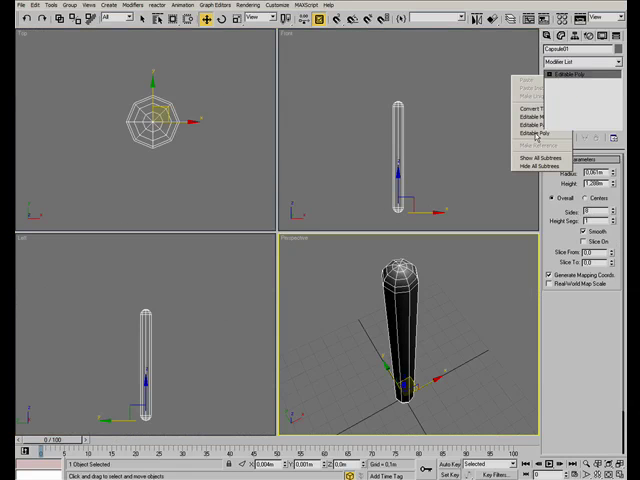
Convert the capsule to Editable Poly and model the grooved panel section
click(544, 133)
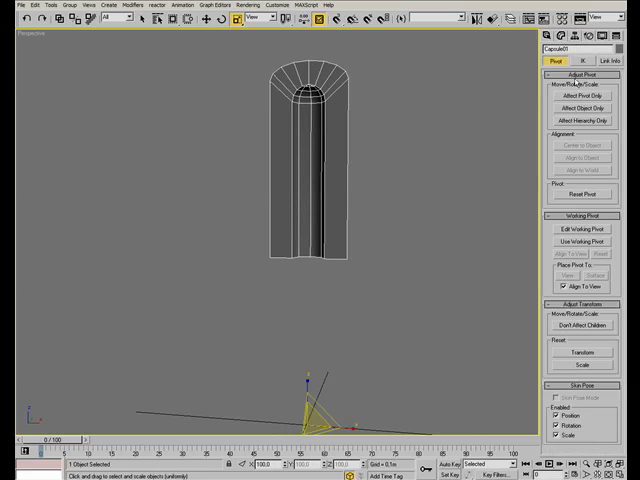
Turn on Affect Pivot Only to reposition the panel's pivot at its base
click(587, 97)
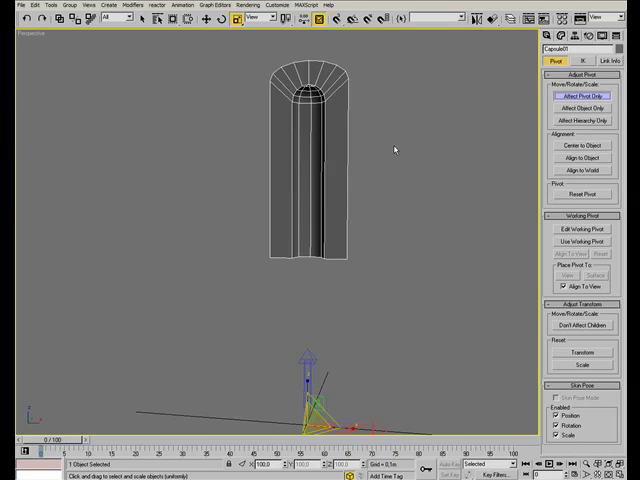
mouse_move(385, 150)
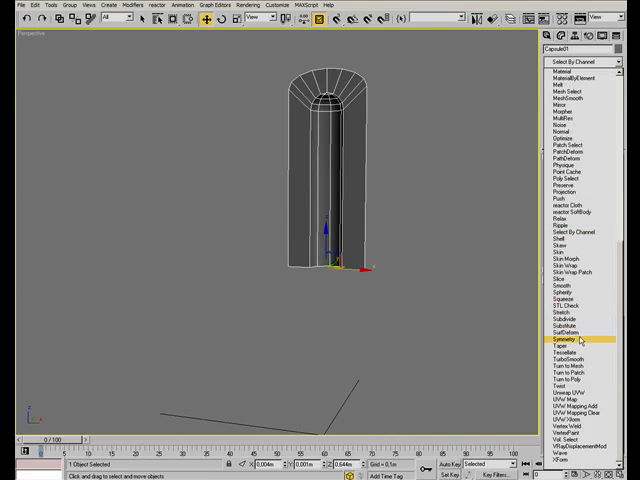
Add a Symmetry modifier so the half panel doubles into a full capsule groove
click(573, 339)
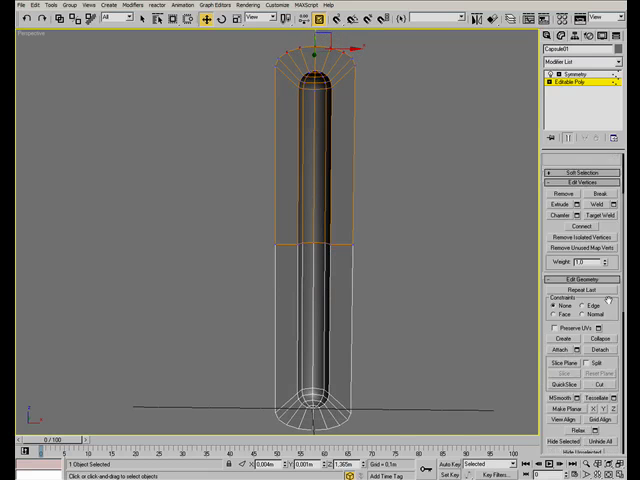
scroll(down, 3)
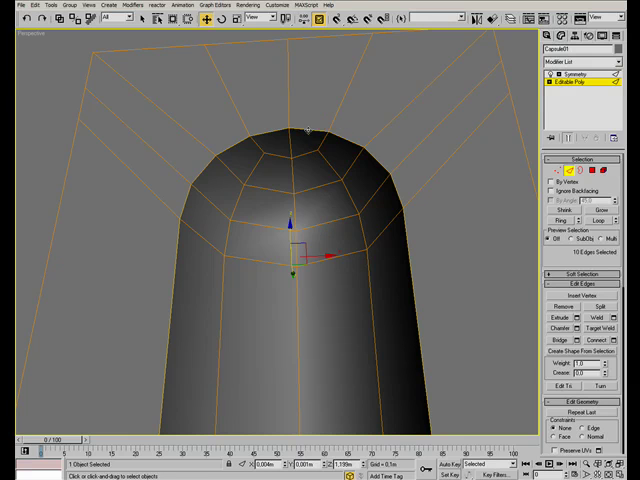
mouse_move(310, 142)
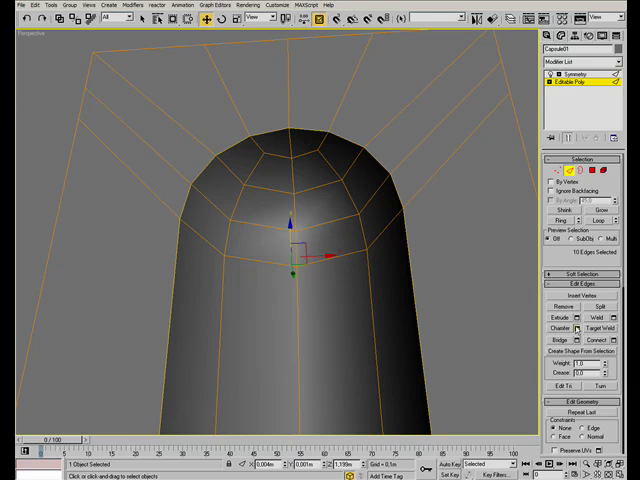
Chamfer the groove's rim edges with adjusted amount and segments
click(578, 329)
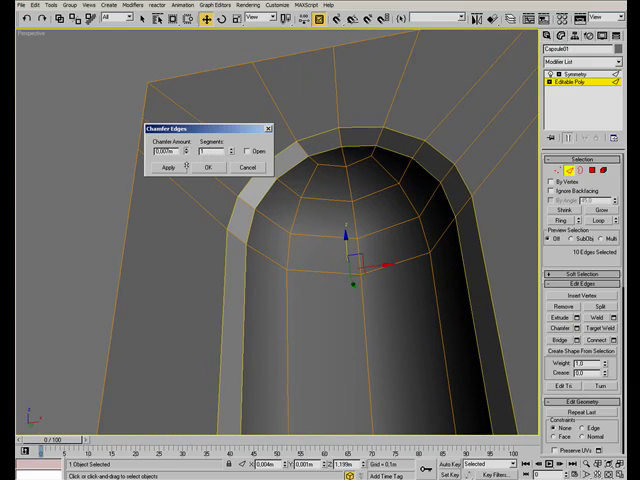
click(227, 153)
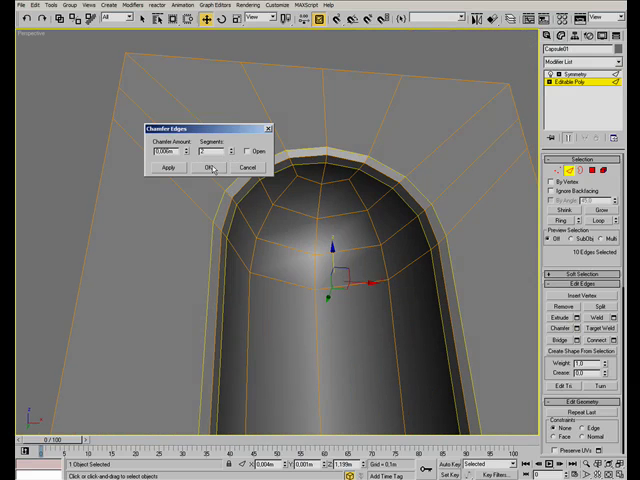
click(211, 167)
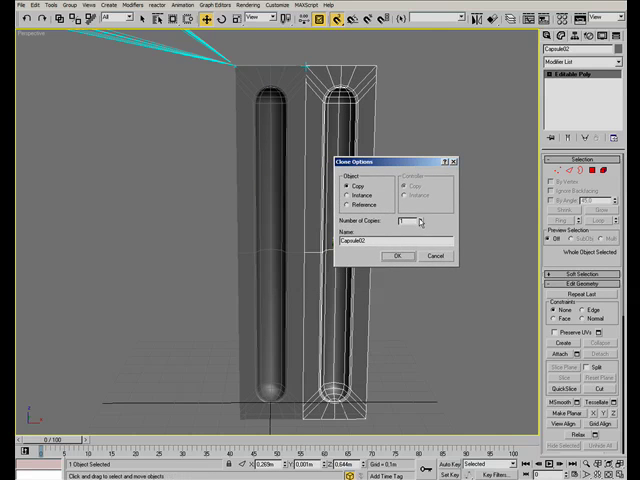
Clone the grooved panel into 10 copies in a row
text(10)
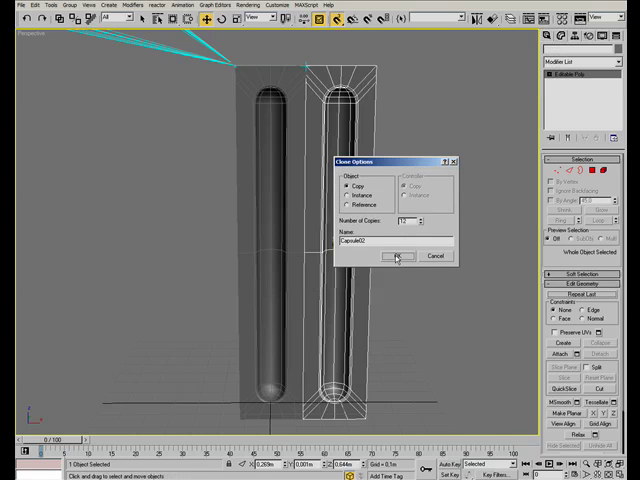
click(396, 256)
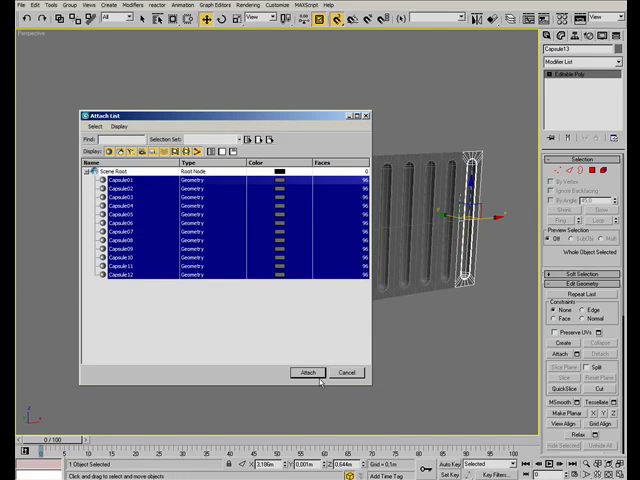
Attach all listed panels into one object and weld the seam vertices
click(307, 372)
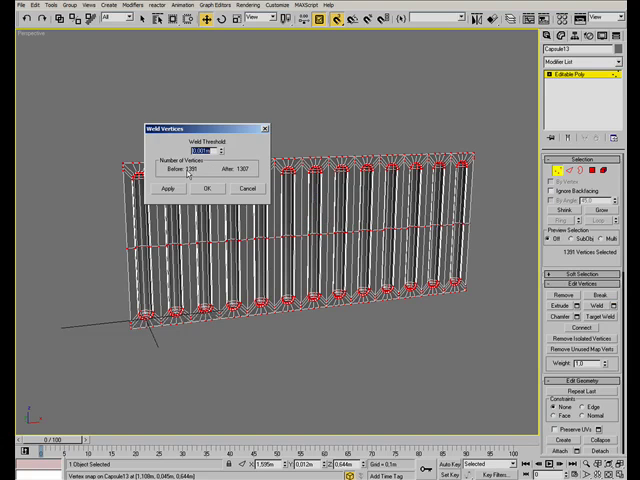
click(205, 189)
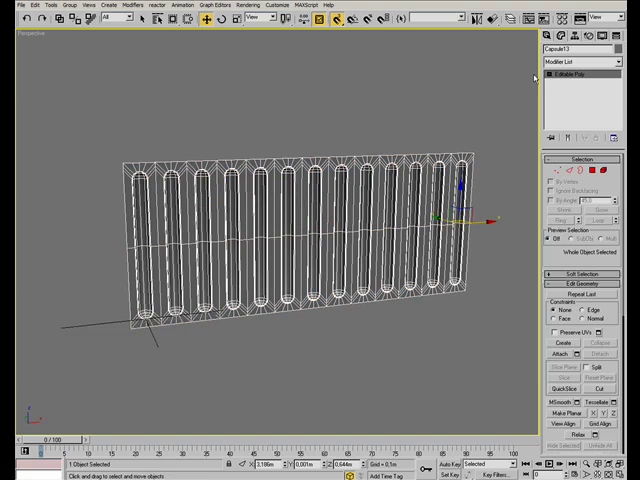
Align the merged panel's pivot to its lower left edge using Affect Pivot Only
click(576, 36)
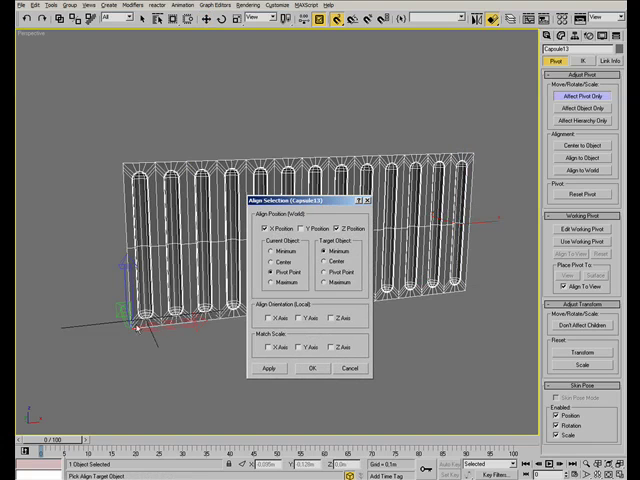
click(312, 368)
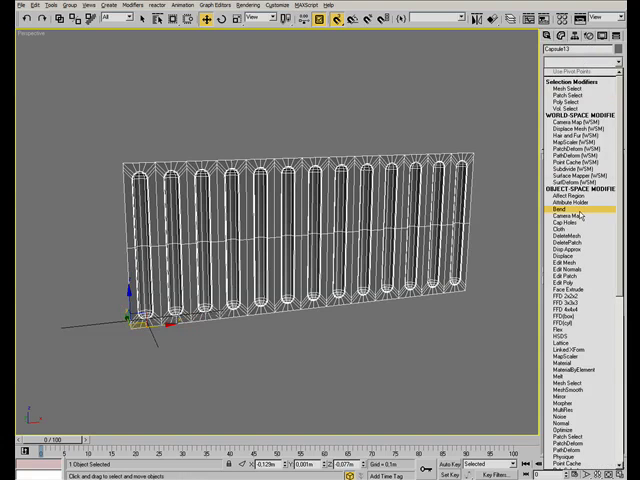
Add a Bend modifier with Angle -360, Direction 90, Bend Axis X
click(556, 206)
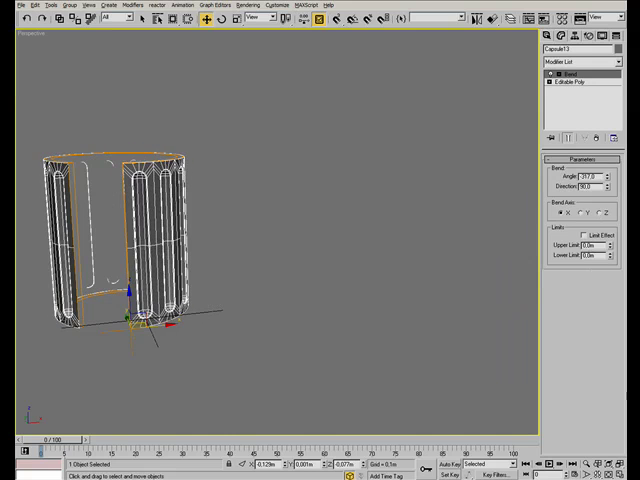
click(588, 177)
text(-360)
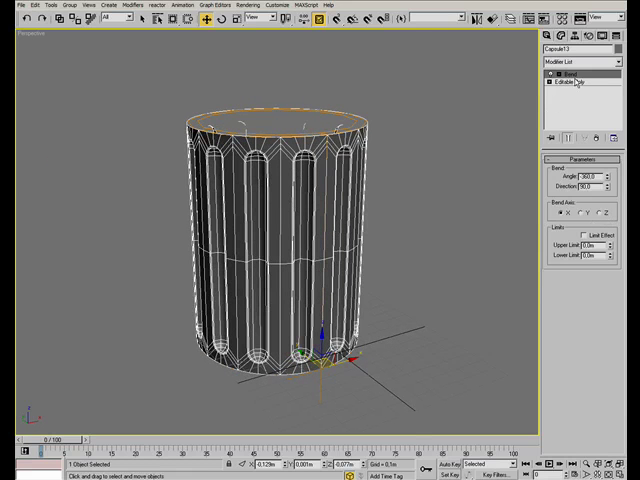
Collapse the stack to Editable Poly and weld the cylinder's seam vertices
right_click(567, 77)
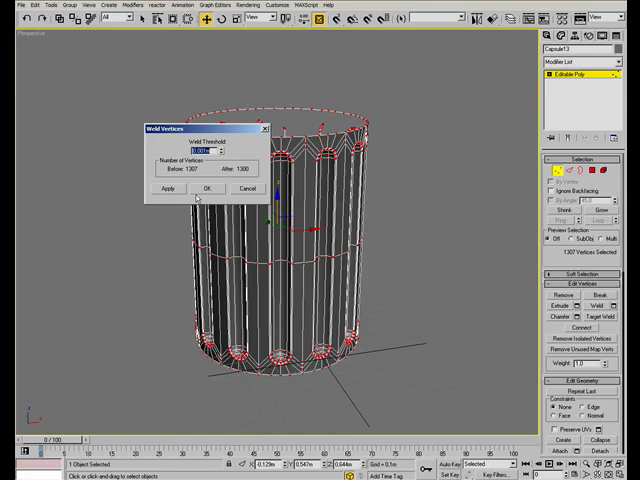
click(207, 188)
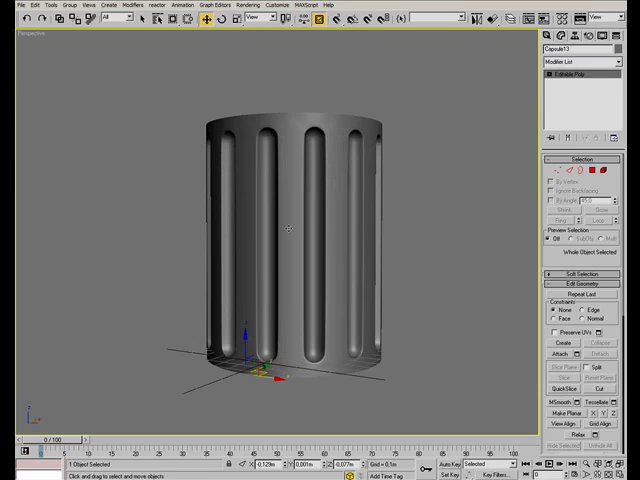
Select every vertex of the welded fluted column in Vertex mode
click(555, 171)
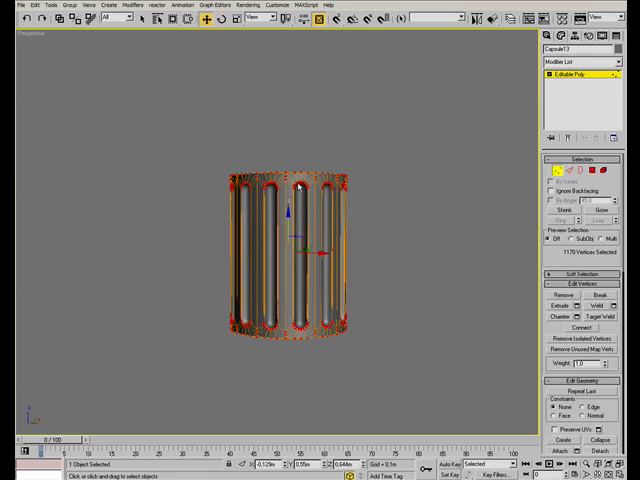